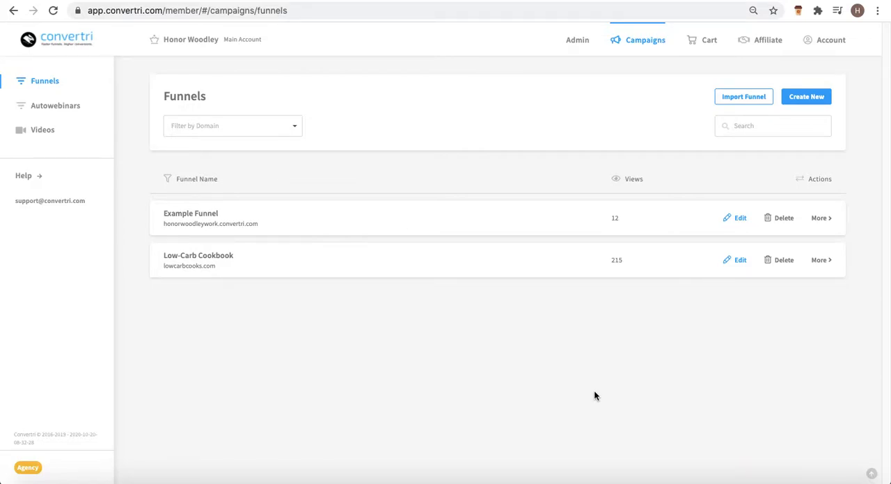
{"action": "mouse_move", "coordinate": [603, 379]}
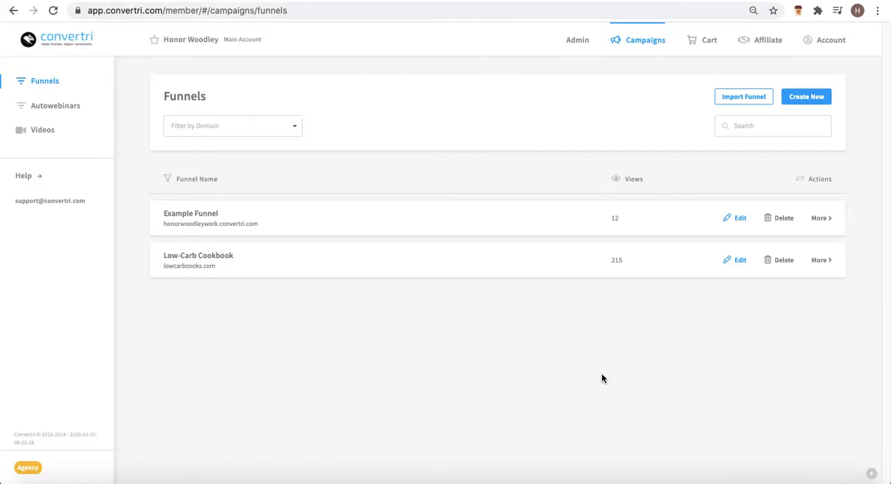
{"action": "mouse_move", "coordinate": [651, 376]}
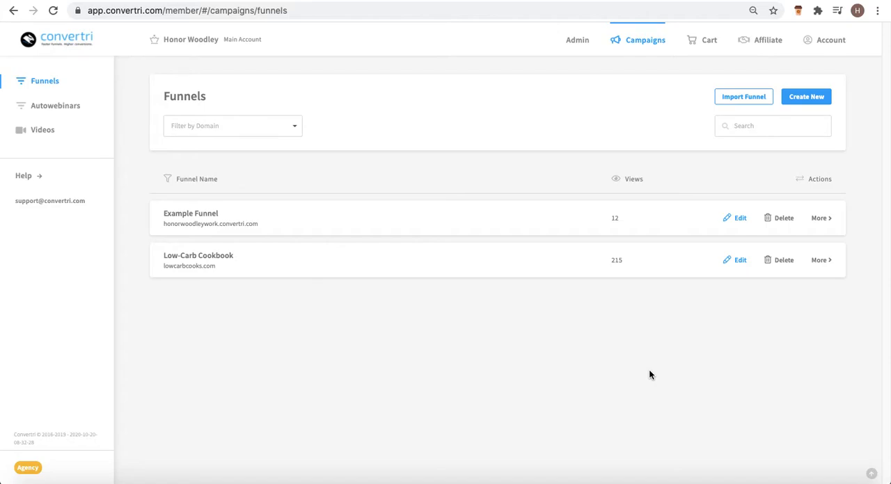
{"action": "mouse_move", "coordinate": [559, 347]}
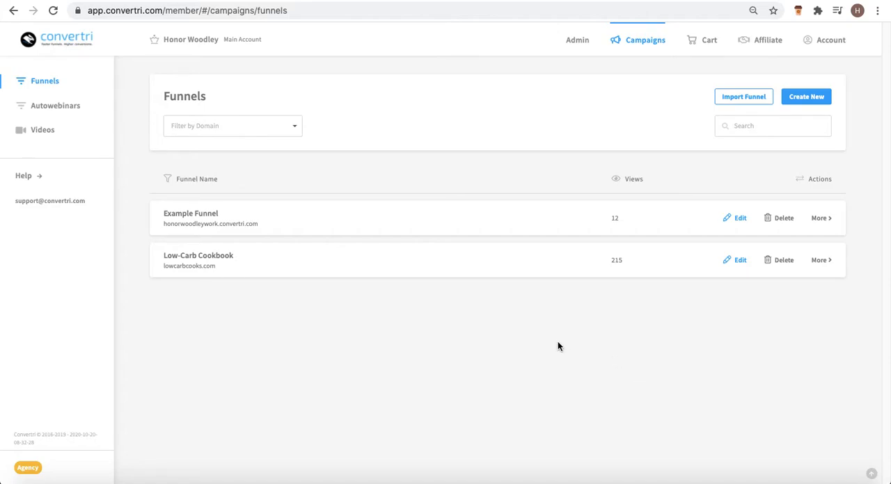
{"action": "mouse_move", "coordinate": [439, 220]}
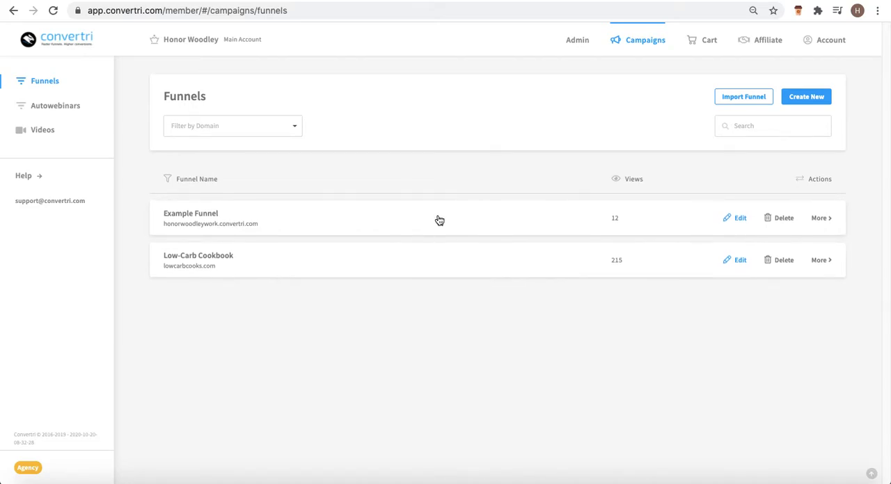
{"action": "mouse_move", "coordinate": [551, 339]}
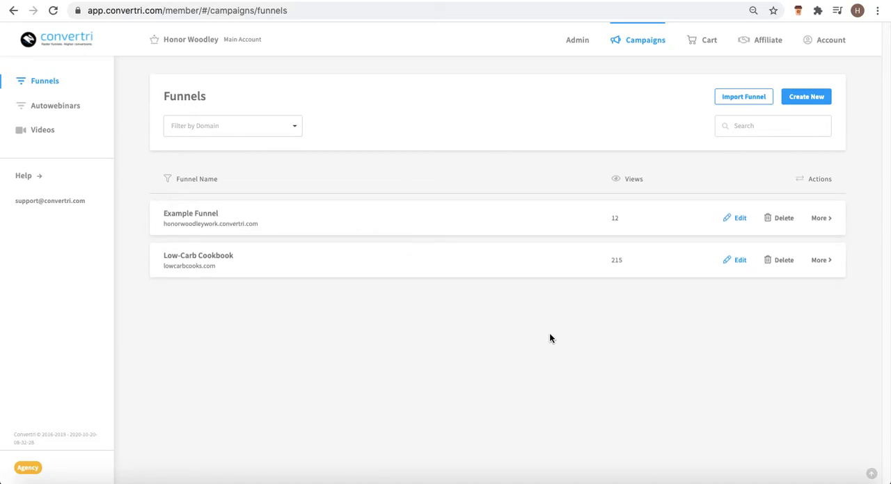
{"action": "mouse_move", "coordinate": [534, 334]}
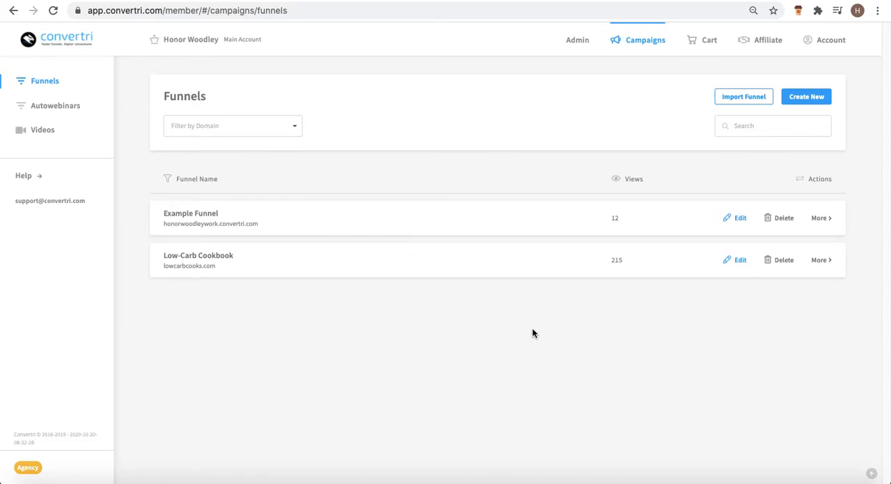
{"action": "mouse_move", "coordinate": [537, 332]}
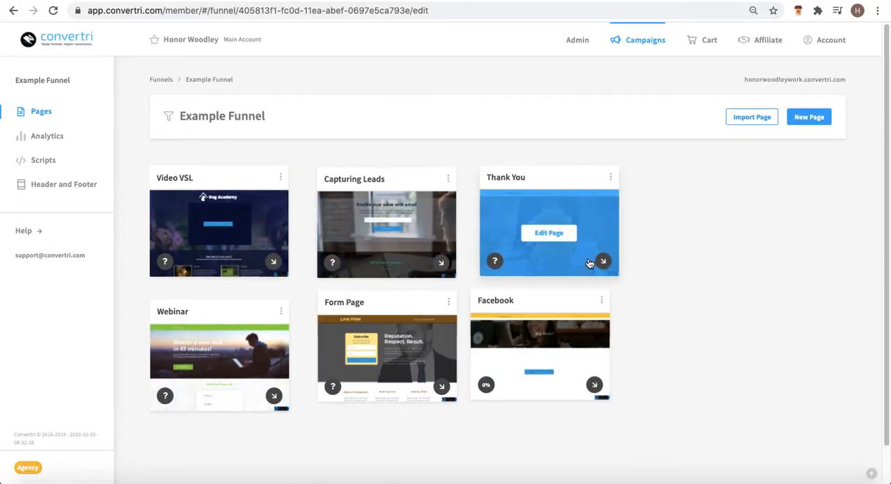
{"action": "mouse_move", "coordinate": [705, 281]}
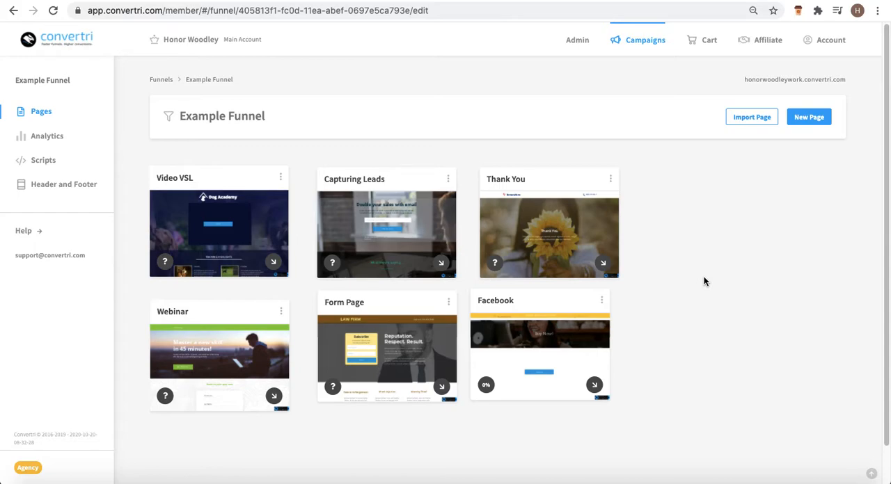
{"action": "mouse_move", "coordinate": [674, 276]}
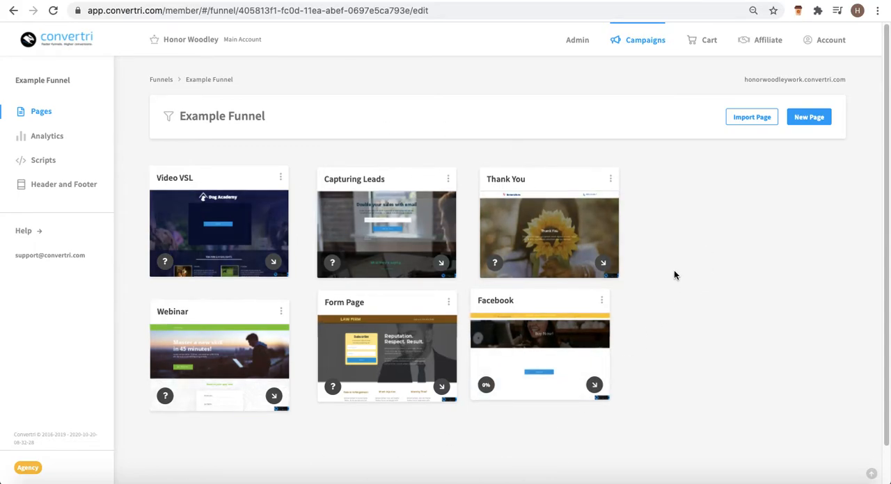
{"action": "mouse_move", "coordinate": [742, 182]}
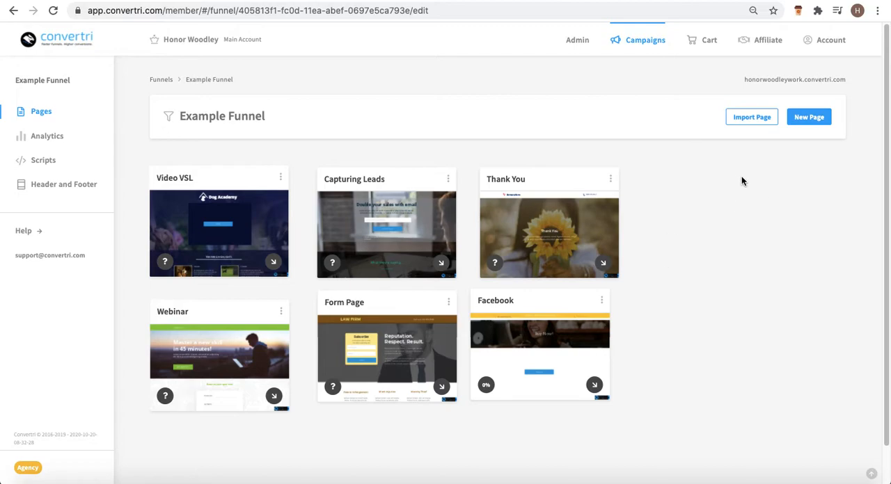
{"action": "mouse_move", "coordinate": [765, 175]}
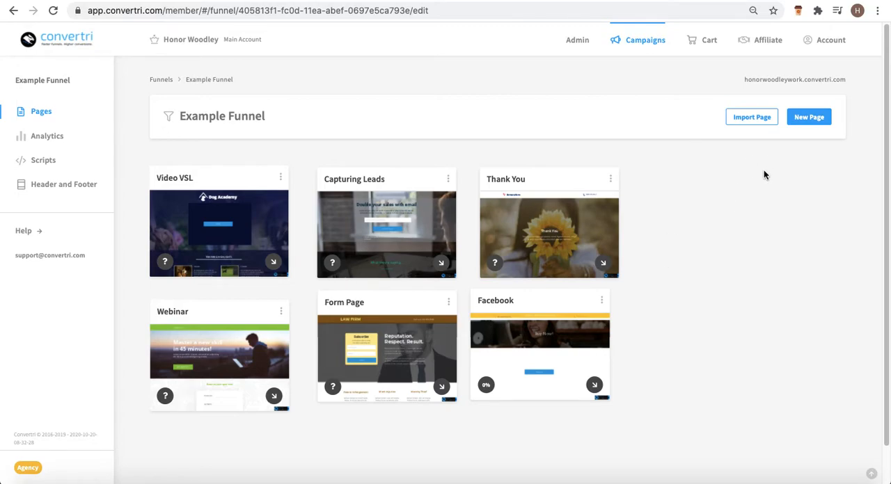
{"action": "mouse_move", "coordinate": [771, 180]}
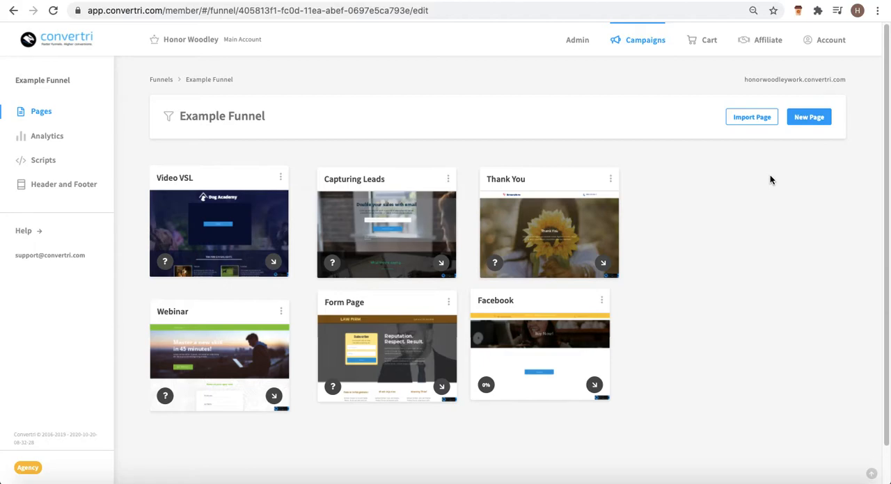
{"action": "mouse_move", "coordinate": [699, 217]}
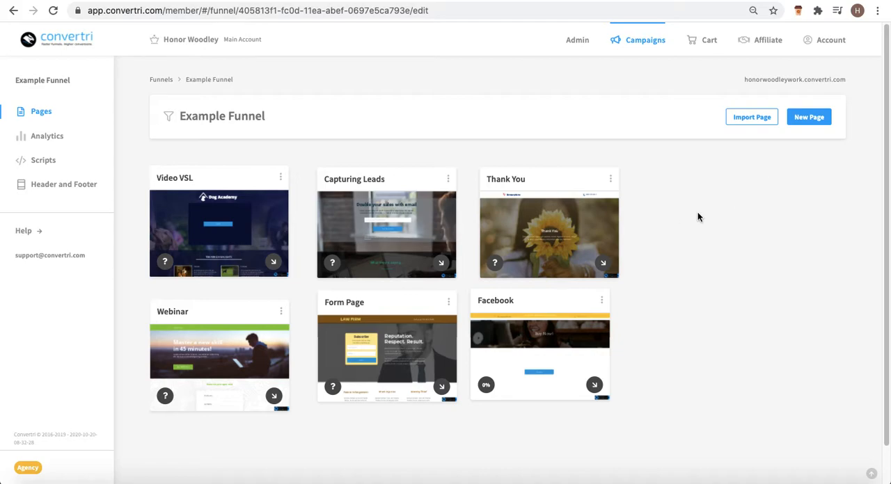
{"action": "mouse_move", "coordinate": [707, 220]}
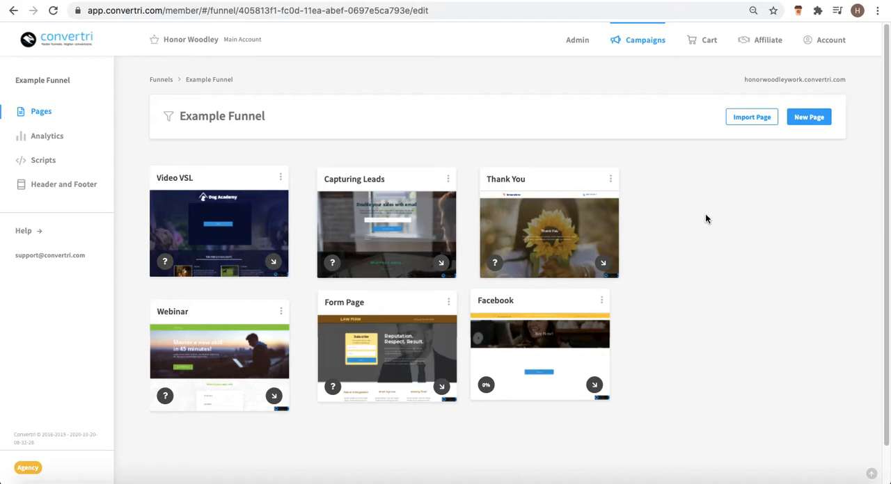
{"action": "mouse_move", "coordinate": [703, 263]}
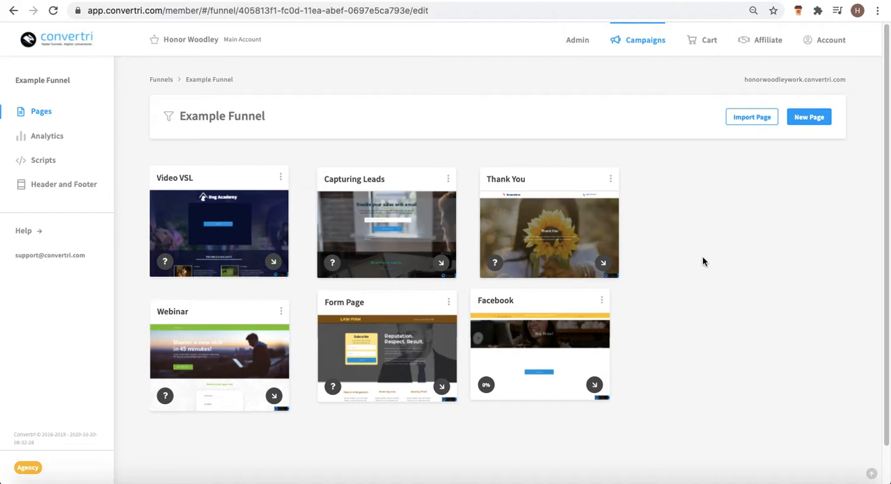
{"action": "mouse_move", "coordinate": [697, 194]}
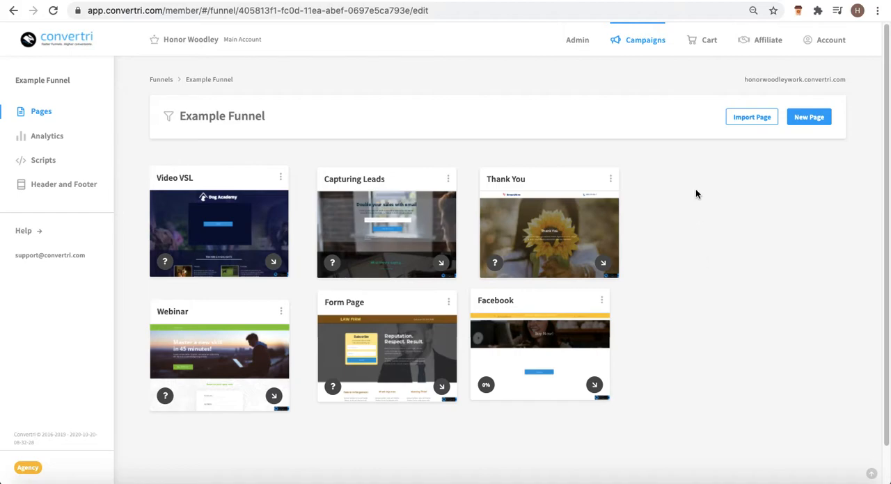
{"action": "mouse_move", "coordinate": [684, 62]}
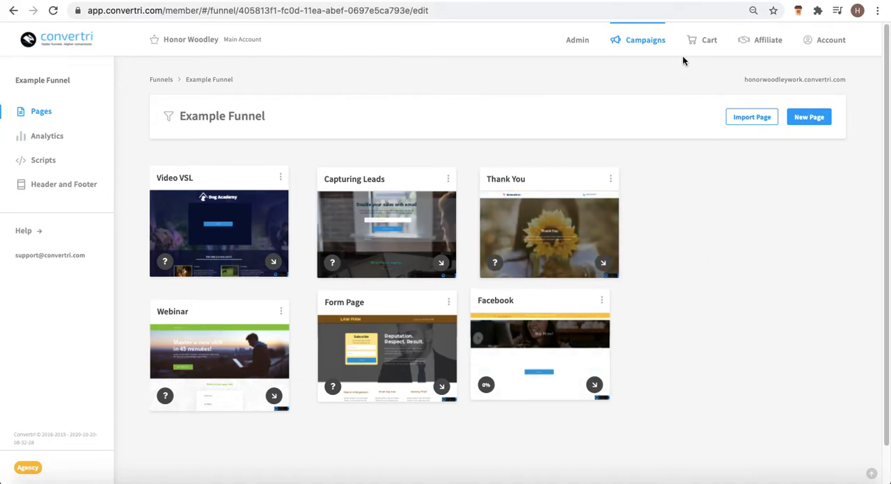
Open the Scripts settings page of Example Funnel
{"action": "left_click", "coordinate": [43, 160]}
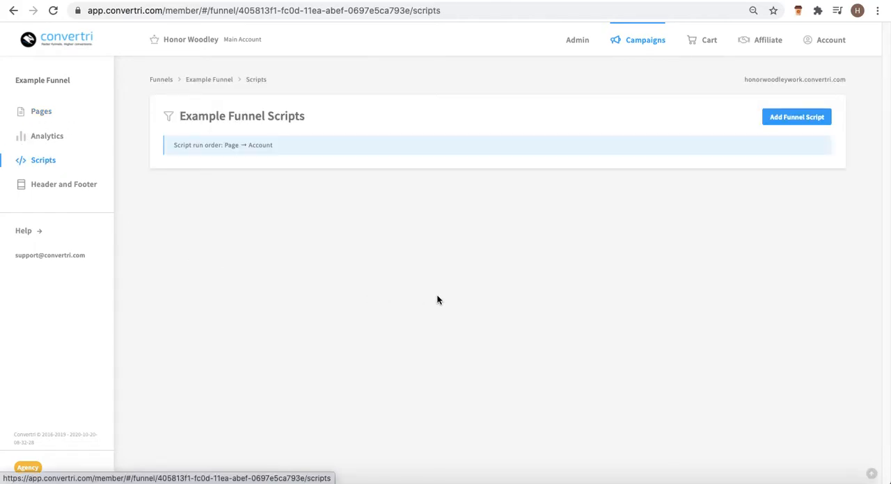
{"action": "mouse_move", "coordinate": [407, 281]}
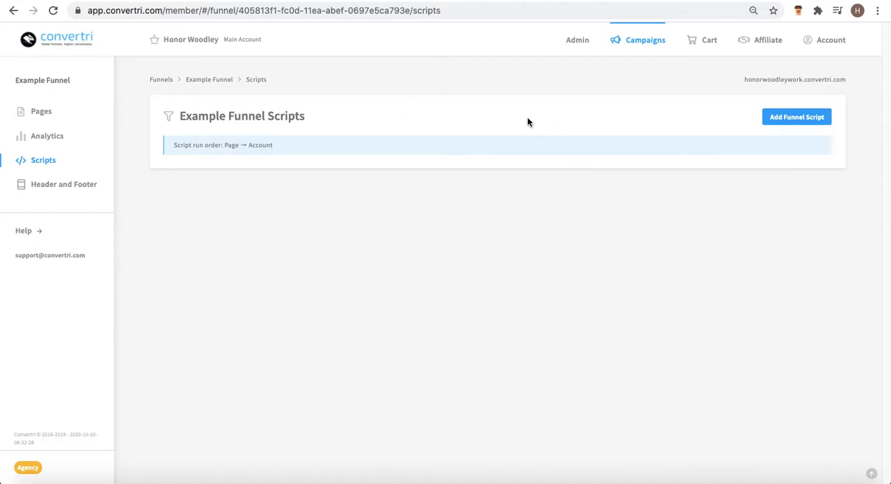
{"action": "mouse_move", "coordinate": [750, 6]}
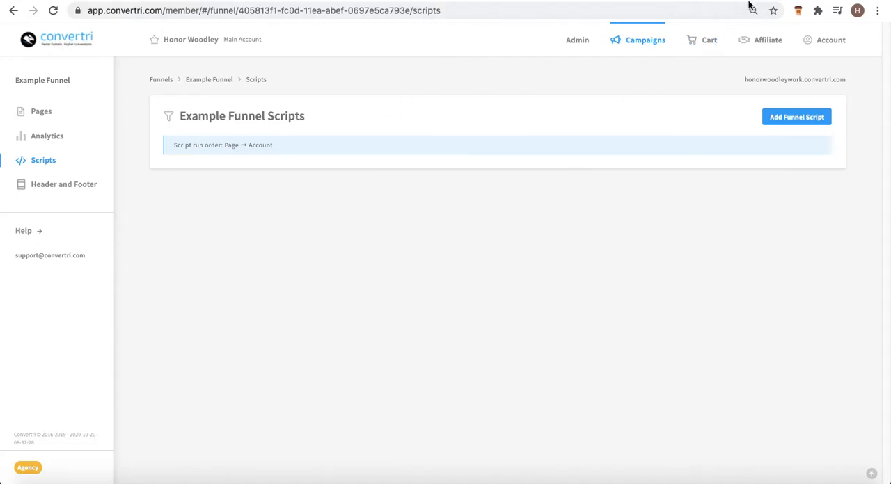
{"action": "mouse_move", "coordinate": [730, 75]}
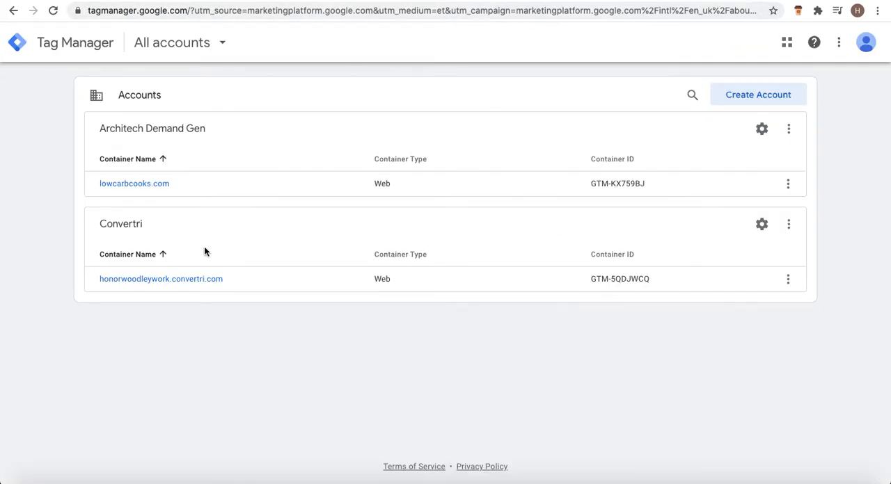
{"action": "mouse_move", "coordinate": [259, 235]}
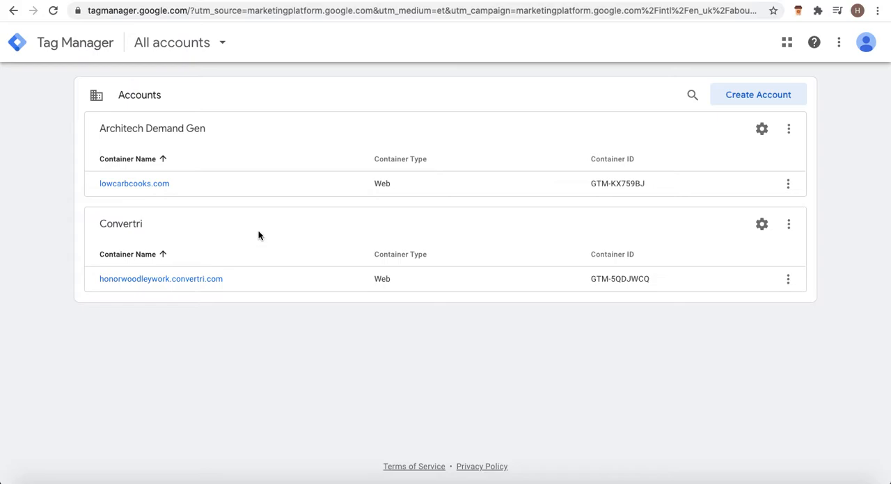
{"action": "mouse_move", "coordinate": [167, 321]}
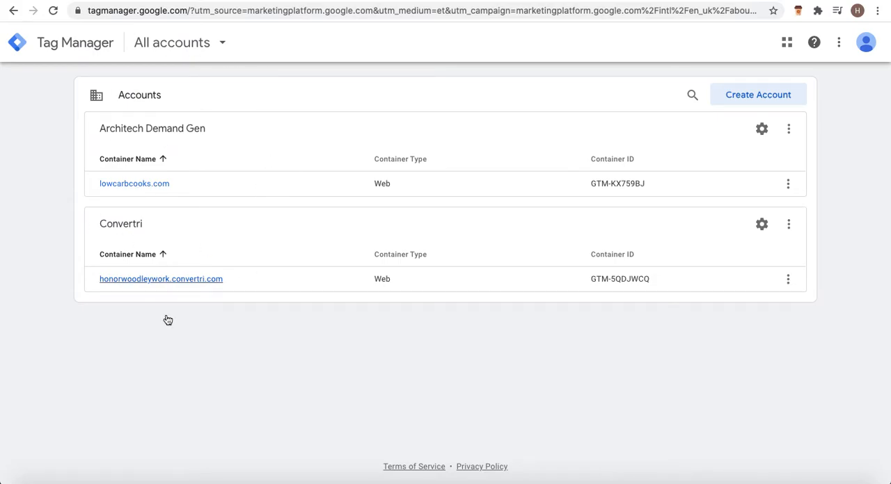
{"action": "mouse_move", "coordinate": [266, 367]}
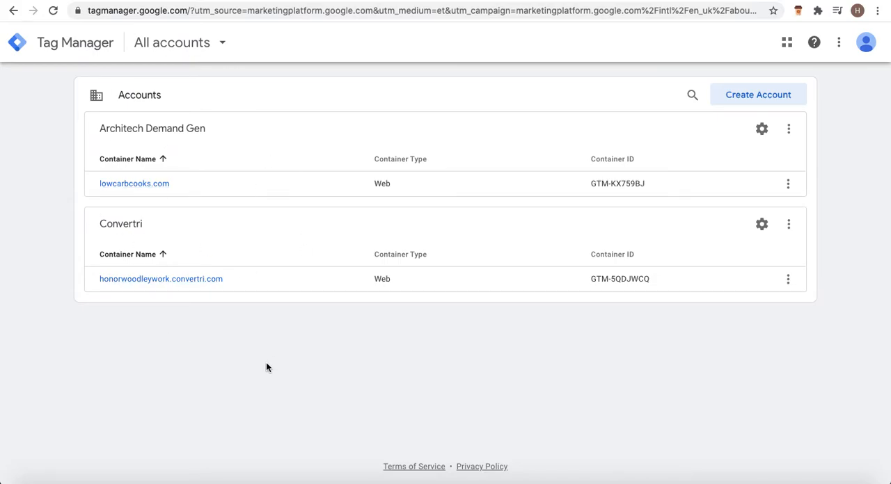
{"action": "mouse_move", "coordinate": [807, 240]}
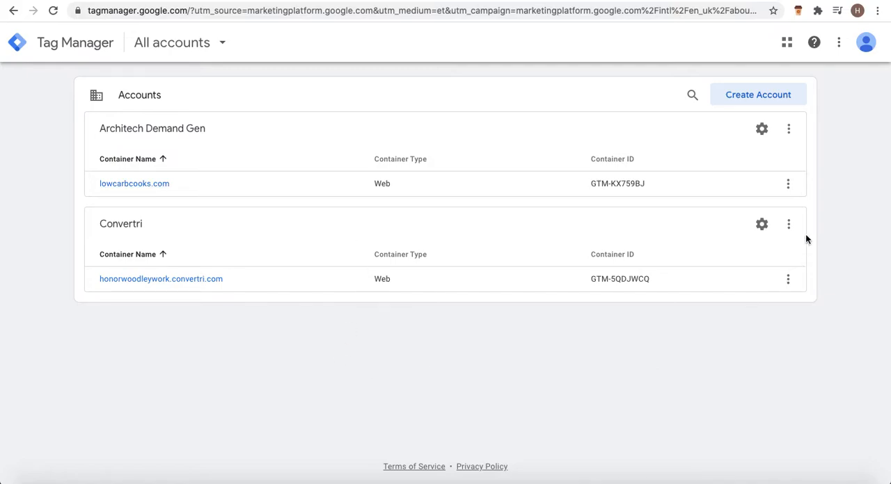
Start creating a new Tag Manager account from the Accounts page
{"action": "left_click", "coordinate": [758, 94]}
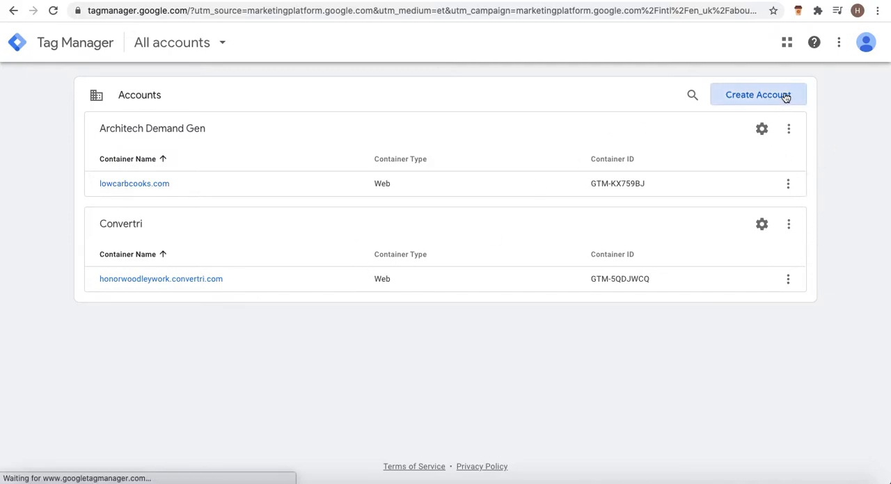
{"action": "left_click", "coordinate": [758, 95]}
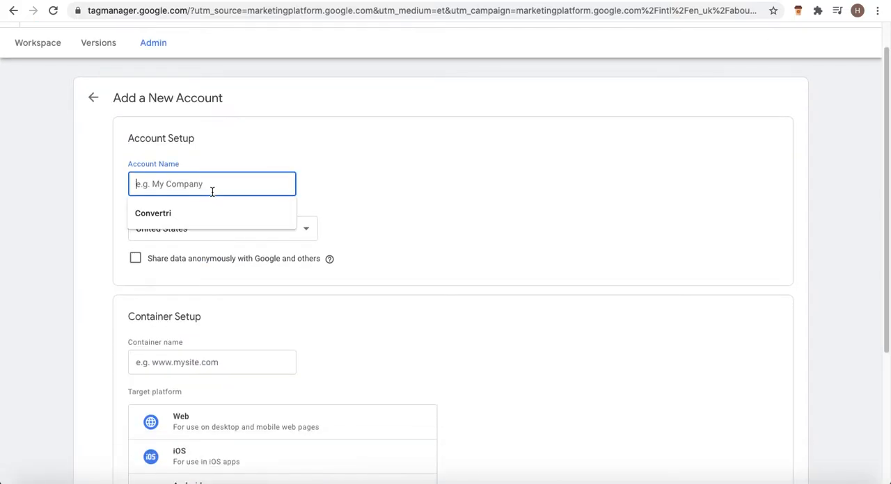
Name the account Funnel Scripts, set country United Kingdom, container honorwoodleywork.convertri.com, platform Web
{"action": "type", "text": "Funn"}
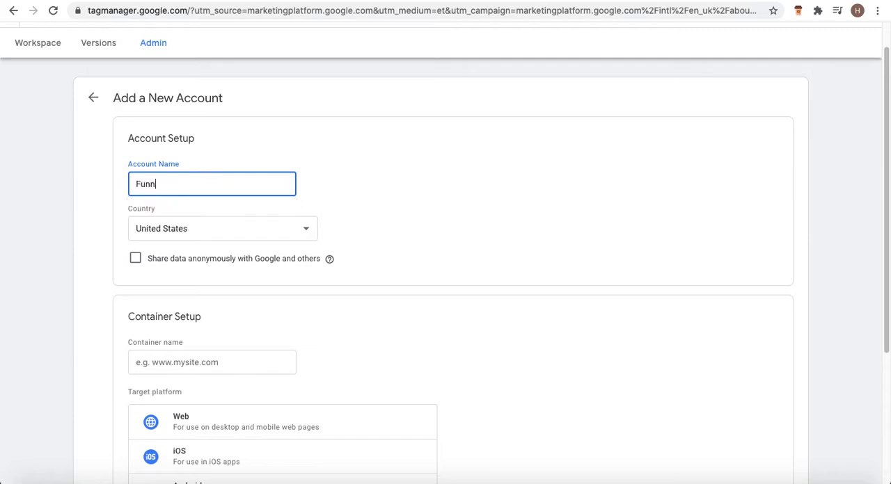
{"action": "type", "text": "el Scrip"}
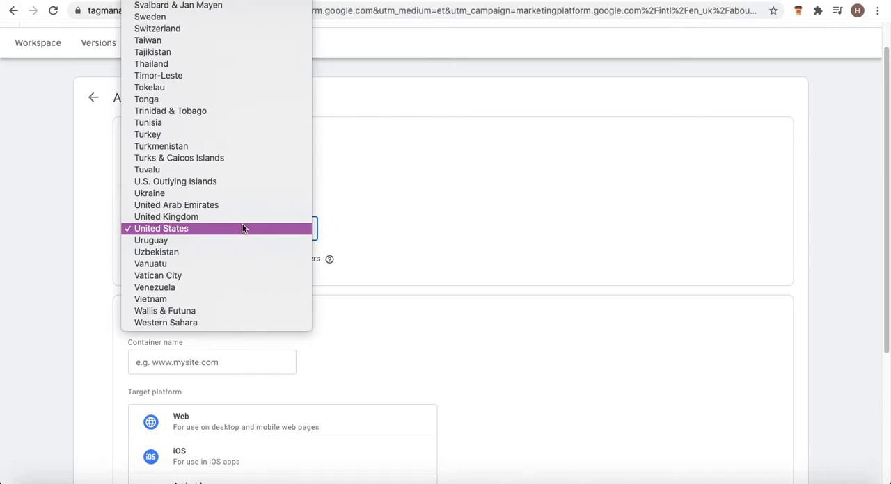
{"action": "left_click", "coordinate": [165, 216]}
{"action": "type", "text": "honorwoodleywork.convertri.com"}
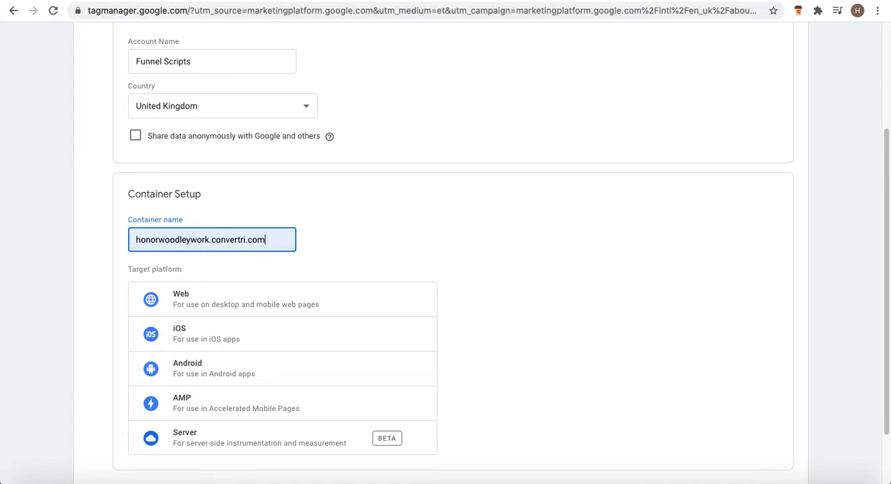
{"action": "mouse_move", "coordinate": [751, 79]}
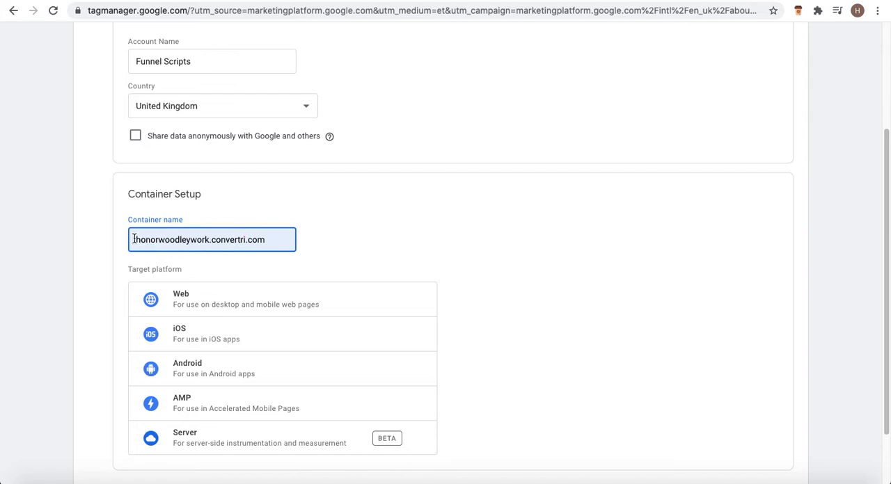
{"action": "mouse_move", "coordinate": [466, 276]}
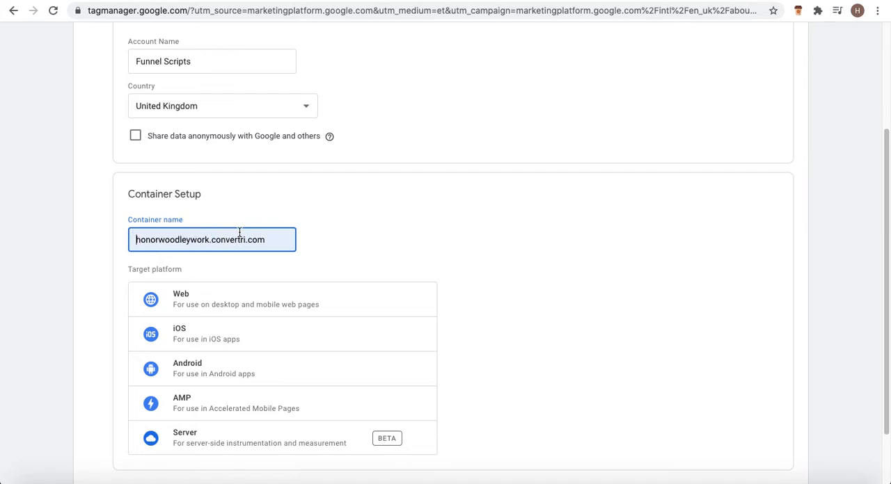
{"action": "scroll", "scroll_direction": "down", "scroll_amount": 3}
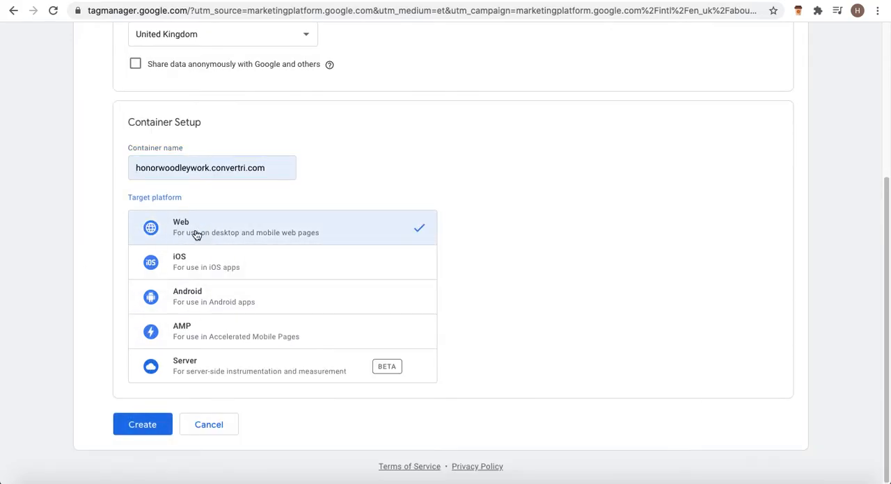
Accept the Terms of Service and GDPR data processing terms to create the container
{"action": "left_click", "coordinate": [142, 424]}
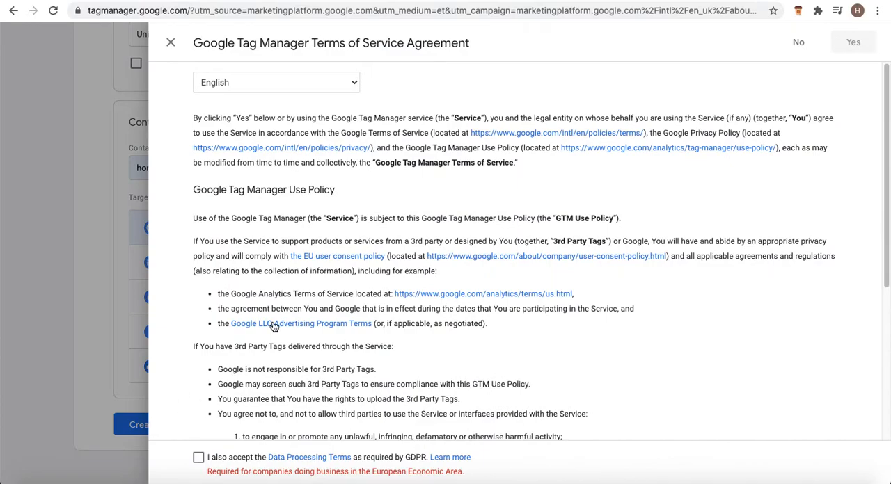
{"action": "scroll", "scroll_direction": "down", "scroll_amount": 3}
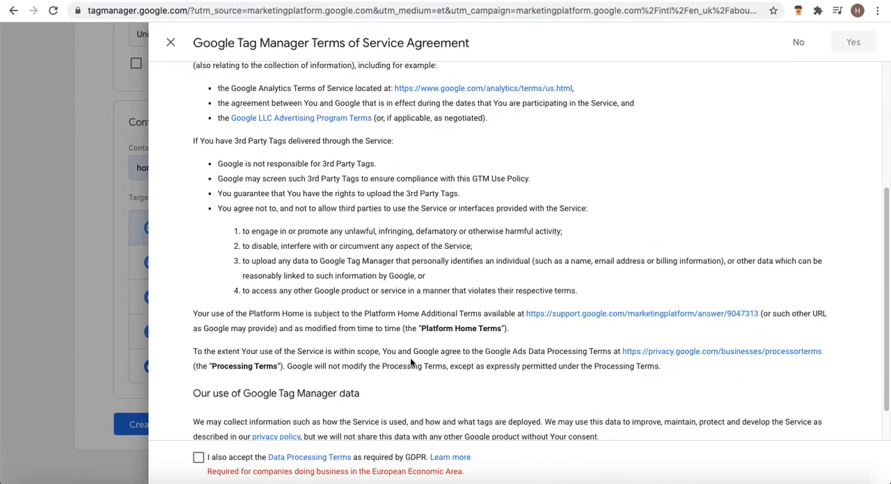
{"action": "left_click", "coordinate": [198, 457]}
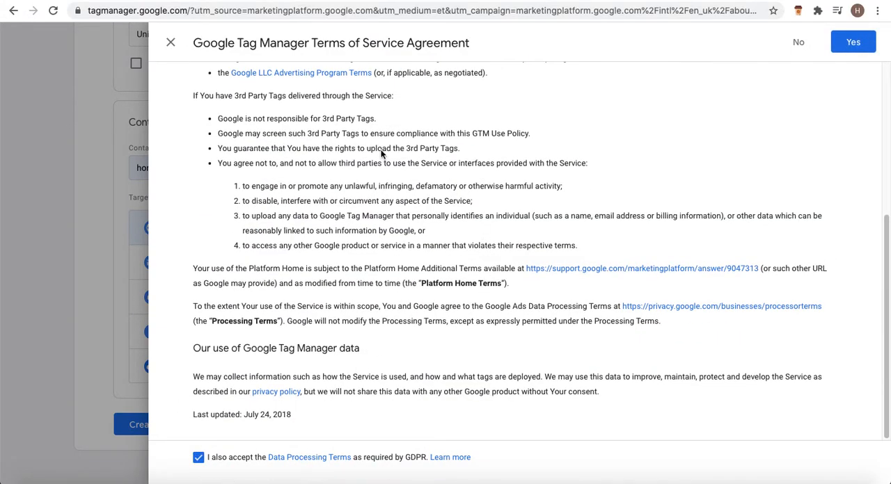
{"action": "scroll", "scroll_direction": "up", "scroll_amount": 3}
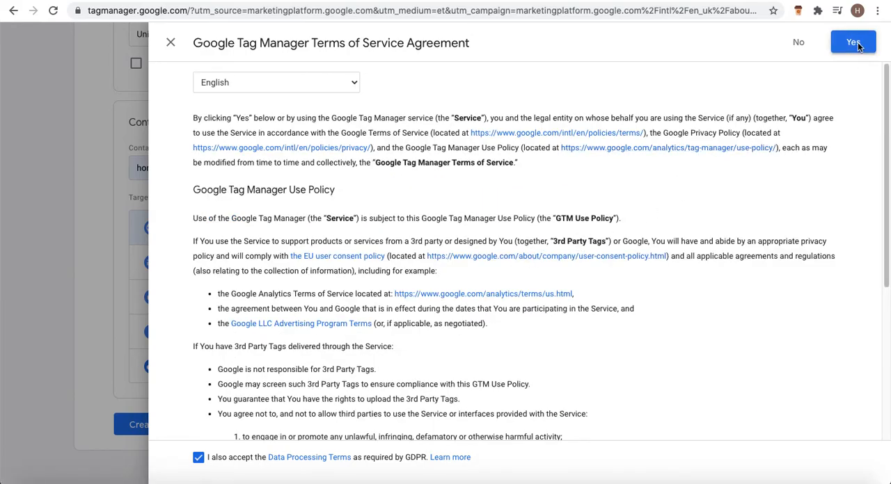
{"action": "left_click", "coordinate": [852, 42]}
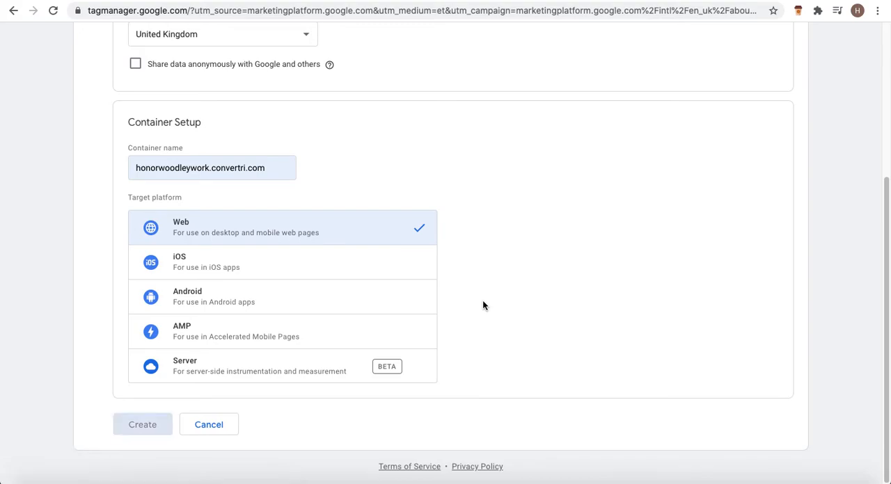
{"action": "left_click", "coordinate": [142, 425]}
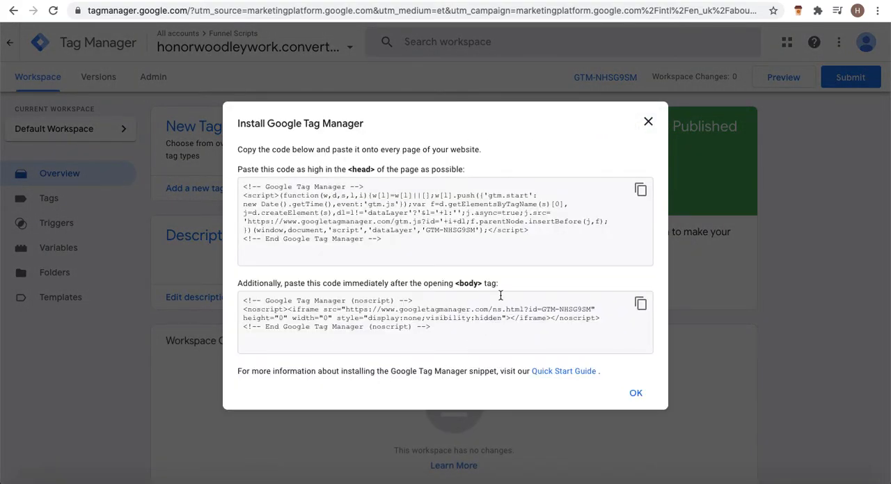
{"action": "mouse_move", "coordinate": [485, 321]}
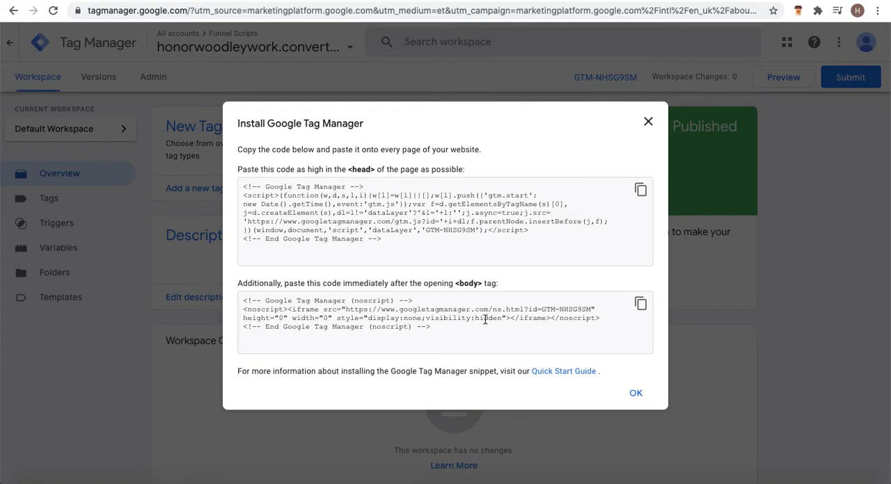
{"action": "mouse_move", "coordinate": [240, 300]}
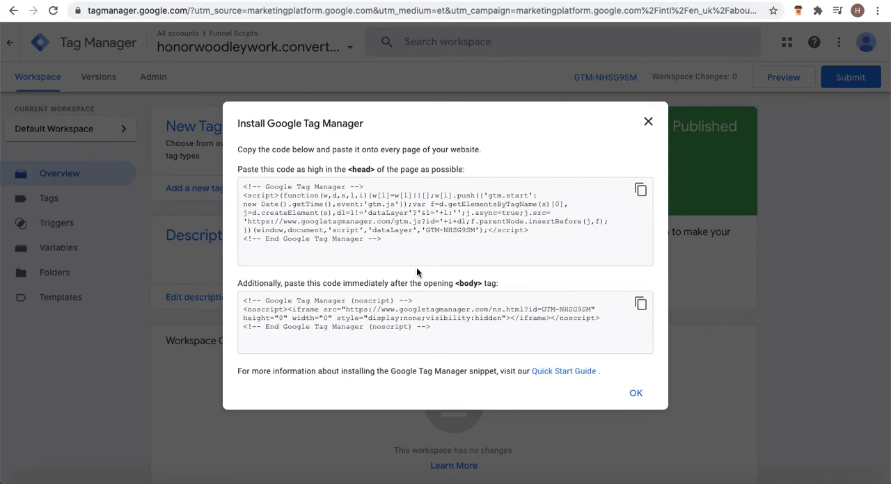
{"action": "mouse_move", "coordinate": [401, 251]}
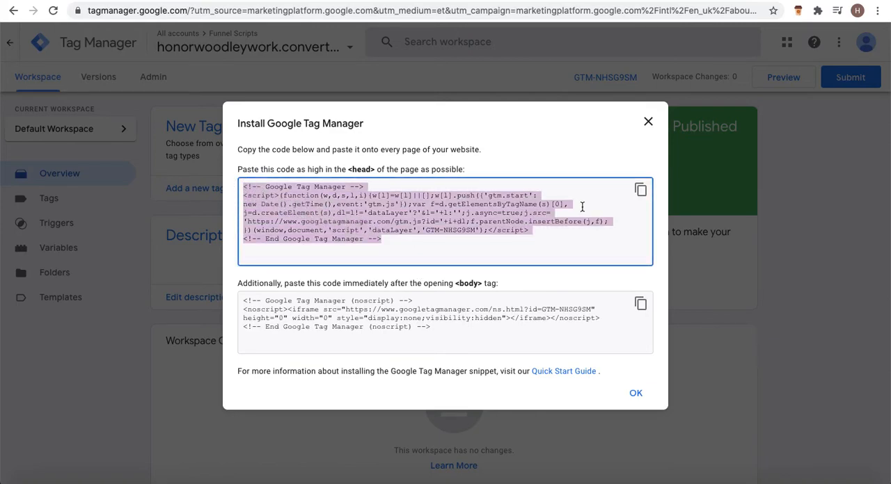
Copy the GTM-NHSG9SM head installation snippet from the install dialog
{"action": "left_click", "coordinate": [639, 188]}
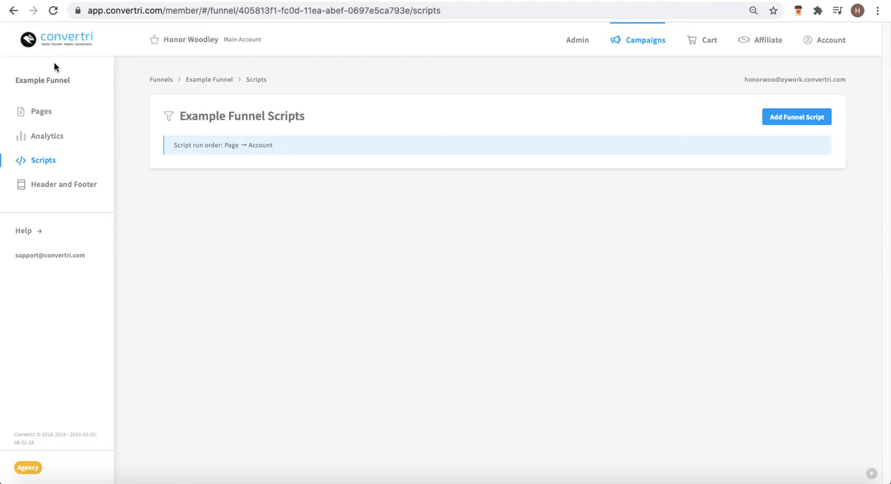
Add a Head-position funnel script named GT Head holding the GTM-NHSG9SM head code
{"action": "left_click", "coordinate": [645, 39]}
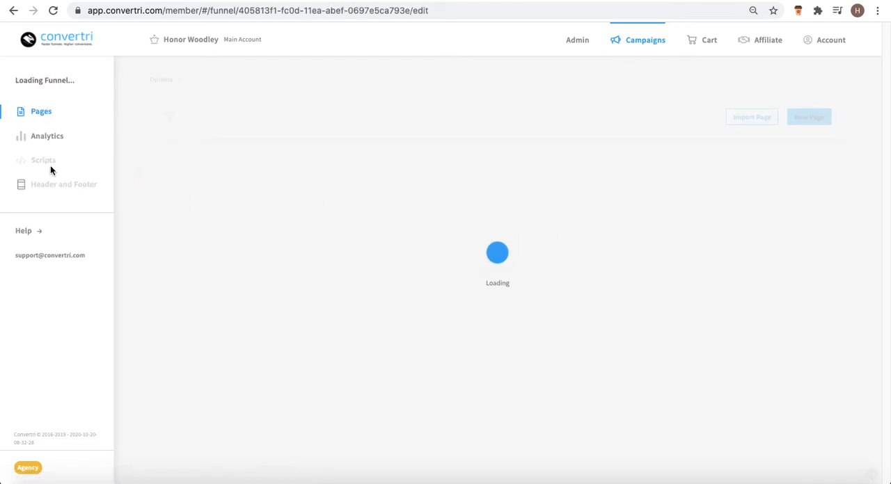
{"action": "left_click", "coordinate": [43, 160]}
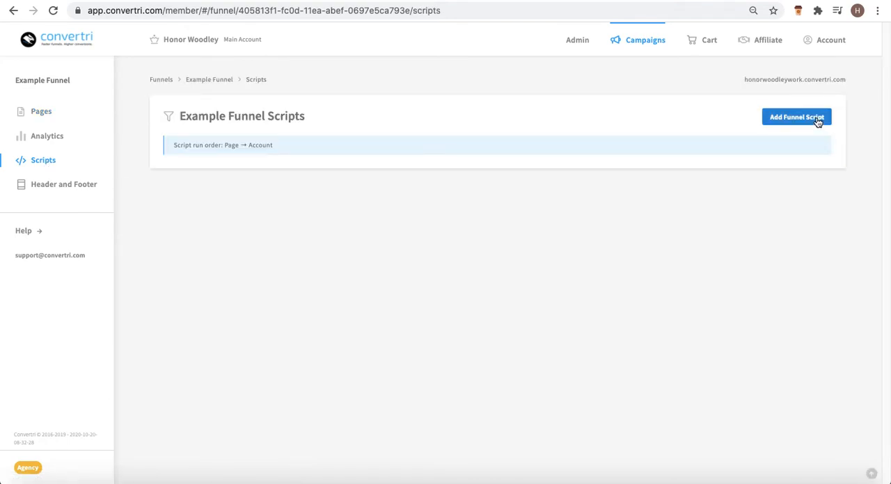
{"action": "left_click", "coordinate": [797, 117]}
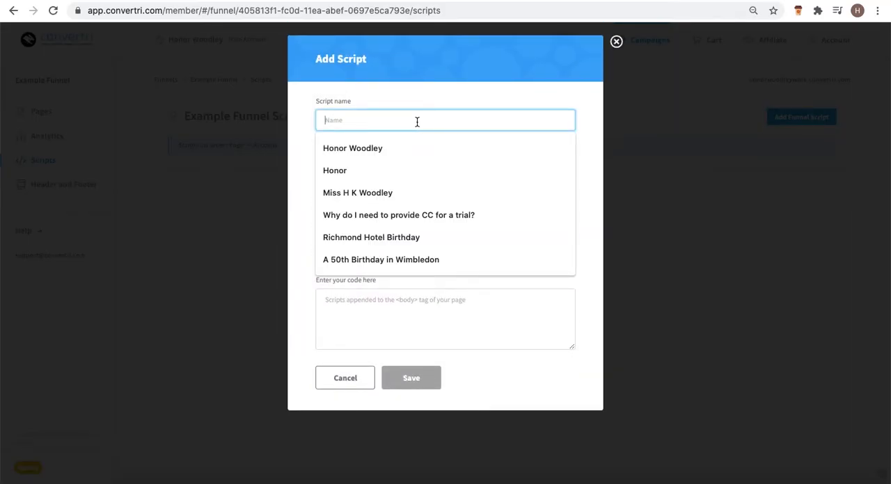
{"action": "type", "text": "GT Head"}
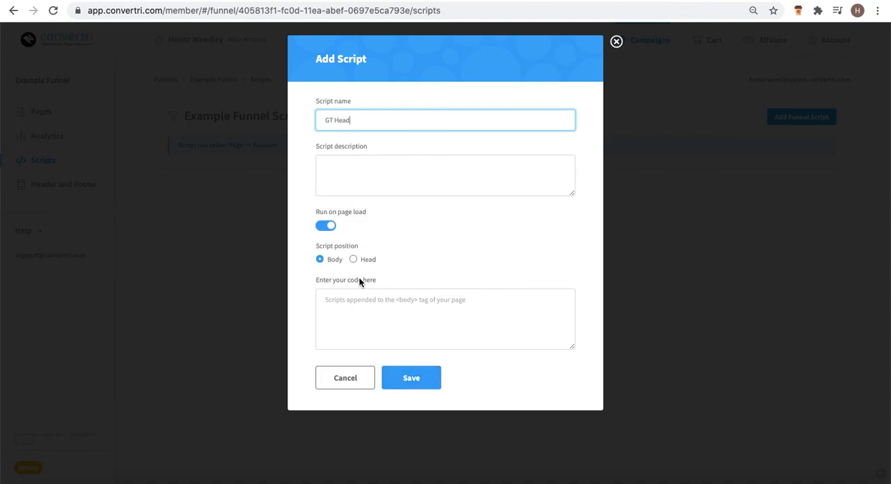
{"action": "left_click", "coordinate": [353, 259]}
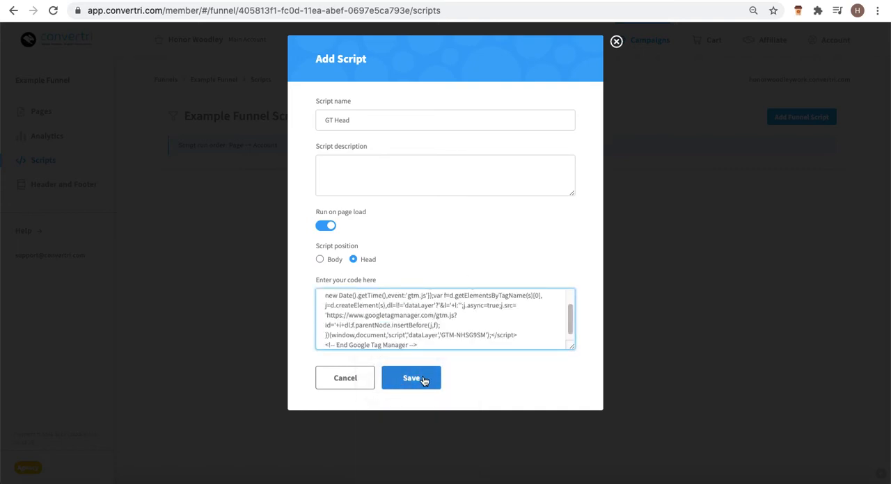
{"action": "left_click", "coordinate": [411, 378]}
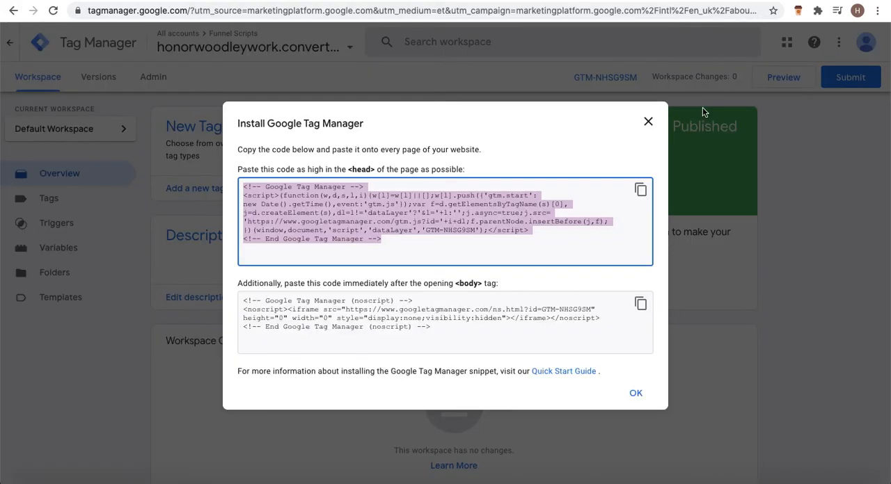
Add a Body-position funnel script named GT Body holding the GTM noscript code
{"action": "left_click", "coordinate": [640, 304]}
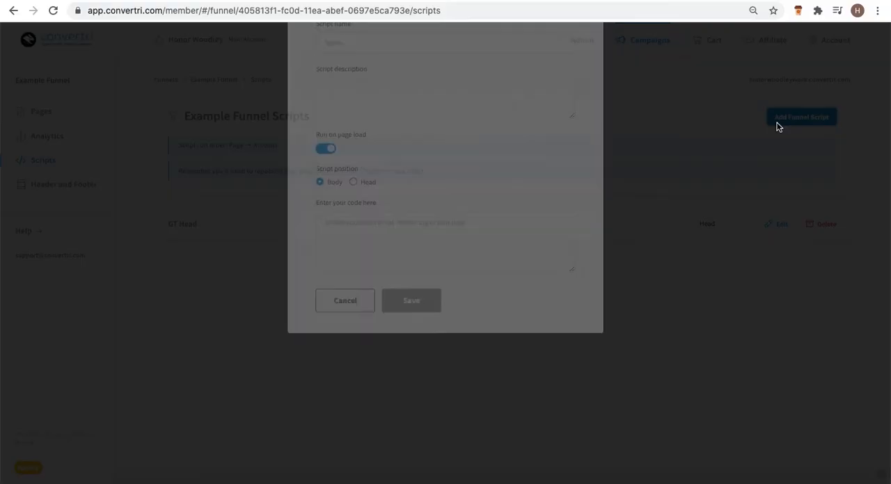
{"action": "type", "text": "G"}
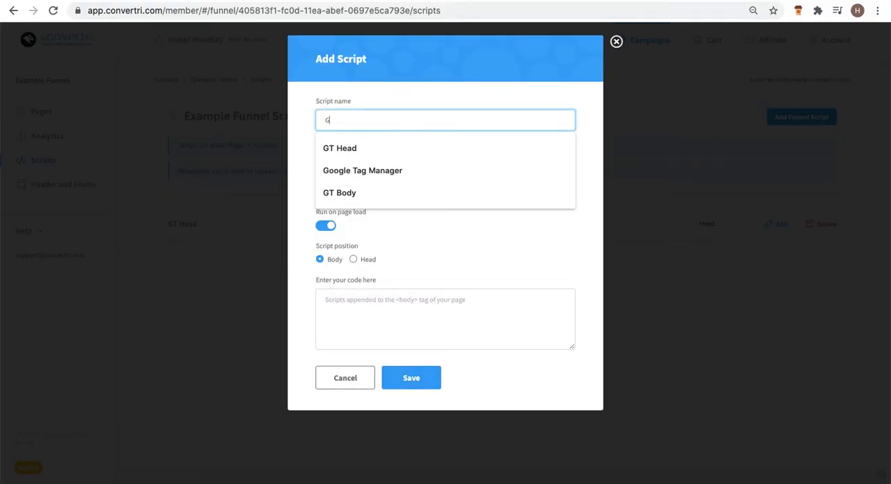
{"action": "left_click", "coordinate": [339, 192]}
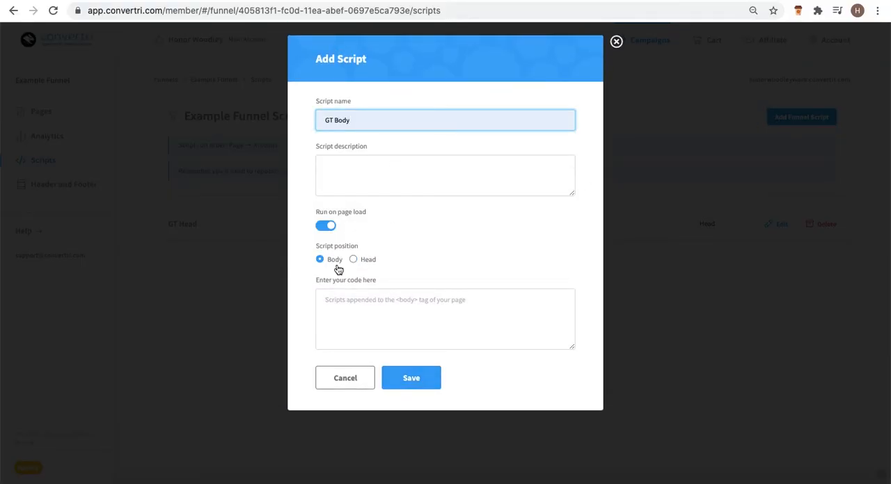
{"action": "left_click", "coordinate": [445, 319]}
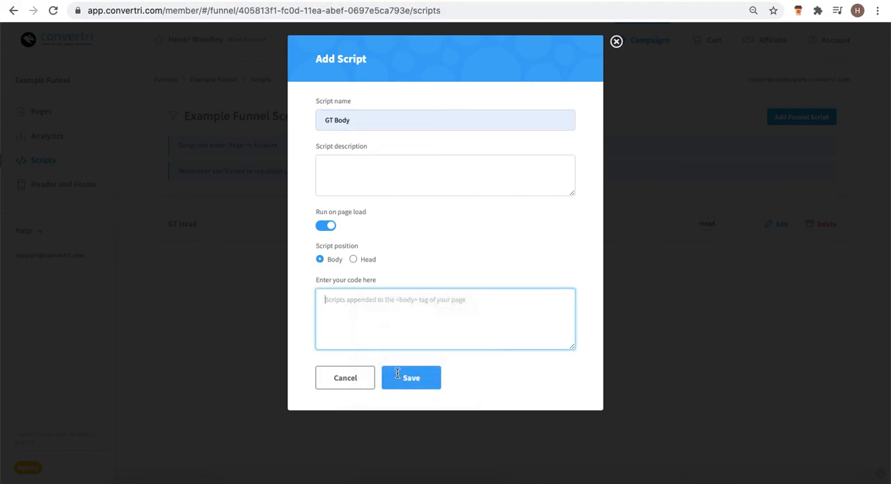
{"action": "left_click", "coordinate": [411, 378]}
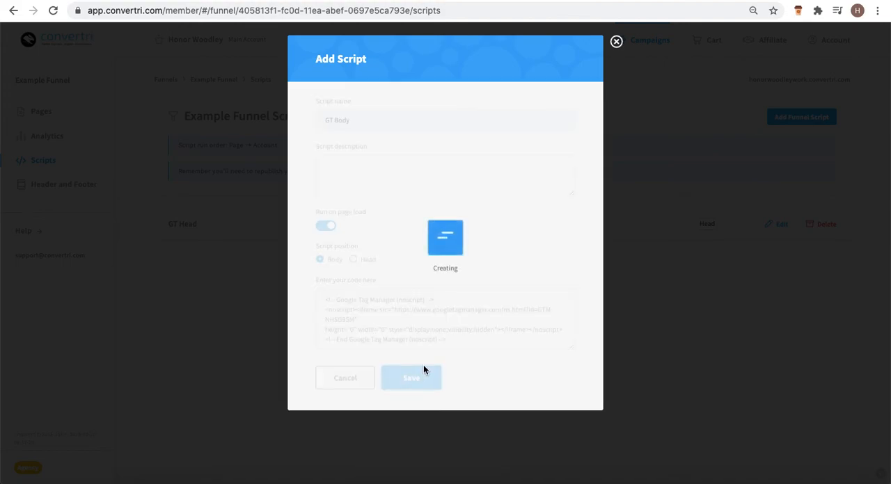
{"action": "left_click", "coordinate": [411, 378]}
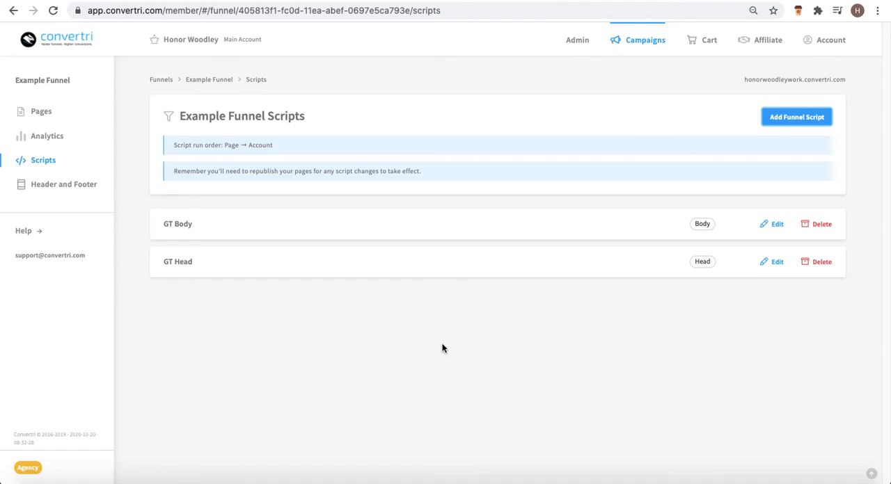
{"action": "mouse_move", "coordinate": [351, 306]}
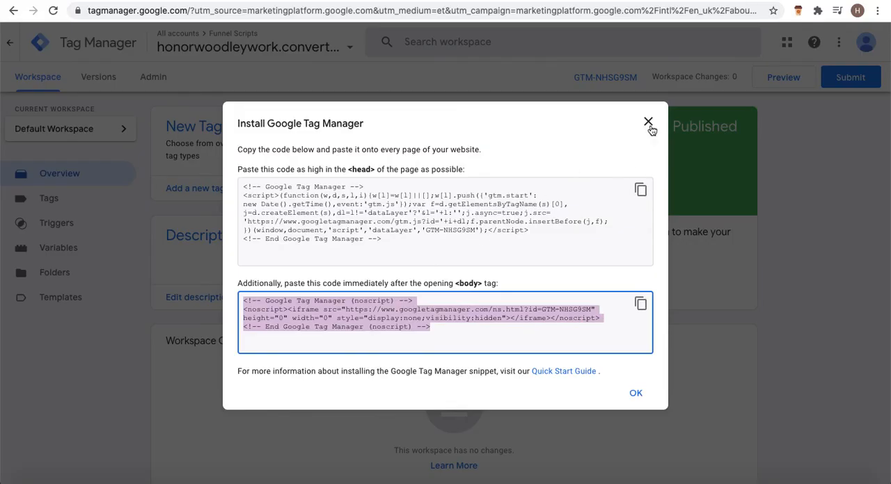
Close the Install Google Tag Manager code dialog
{"action": "left_click", "coordinate": [648, 123]}
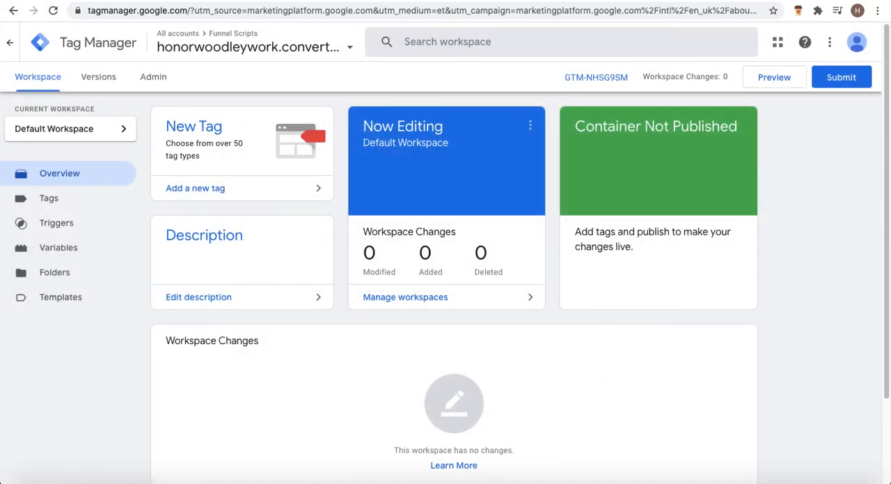